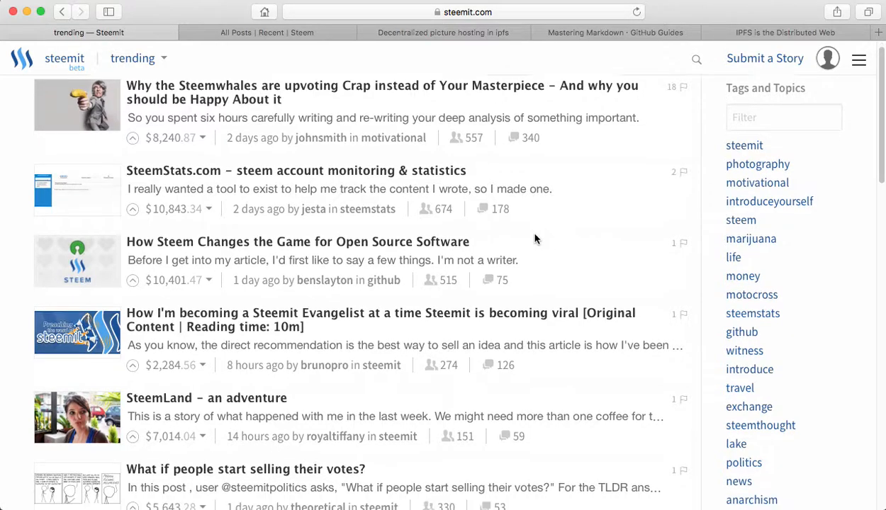
# Open the 'SteemLand – an adventure' trending post in a new tab and read through it.
pyautogui.rightClick(192, 266)
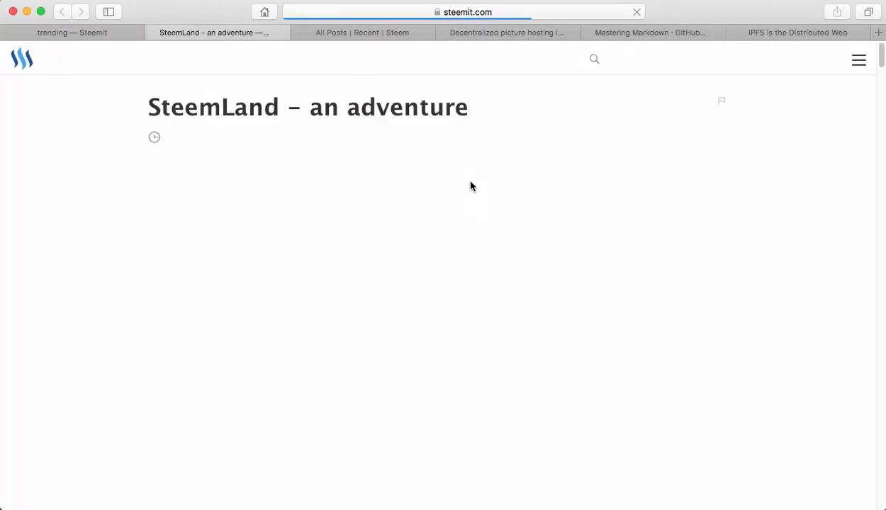
pyautogui.scroll(-3)
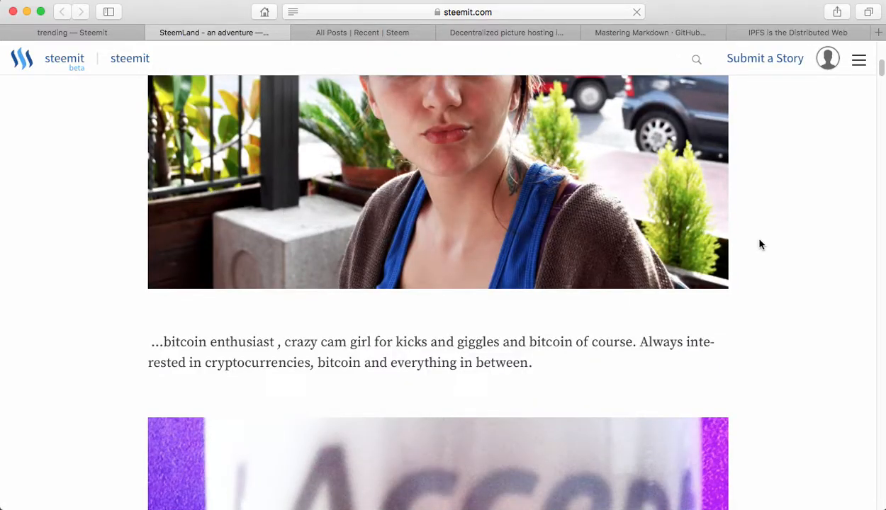
pyautogui.scroll(-3)
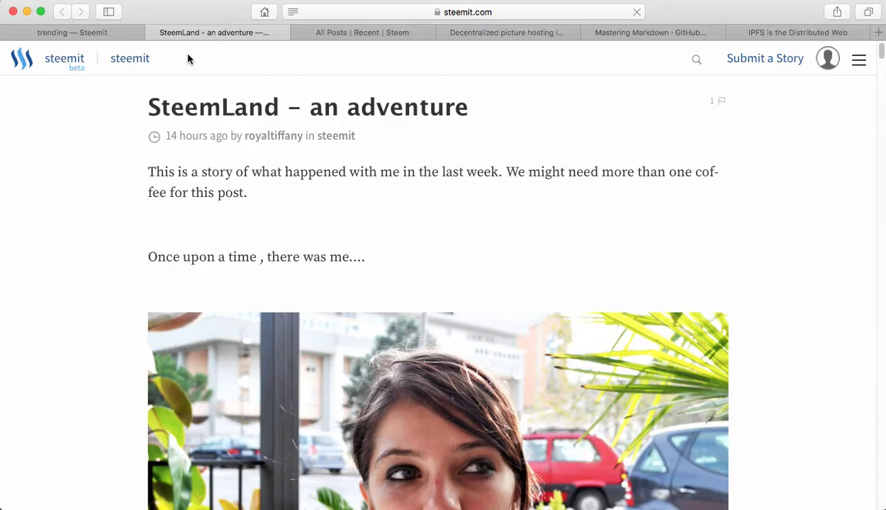
pyautogui.moveTo(195, 59)
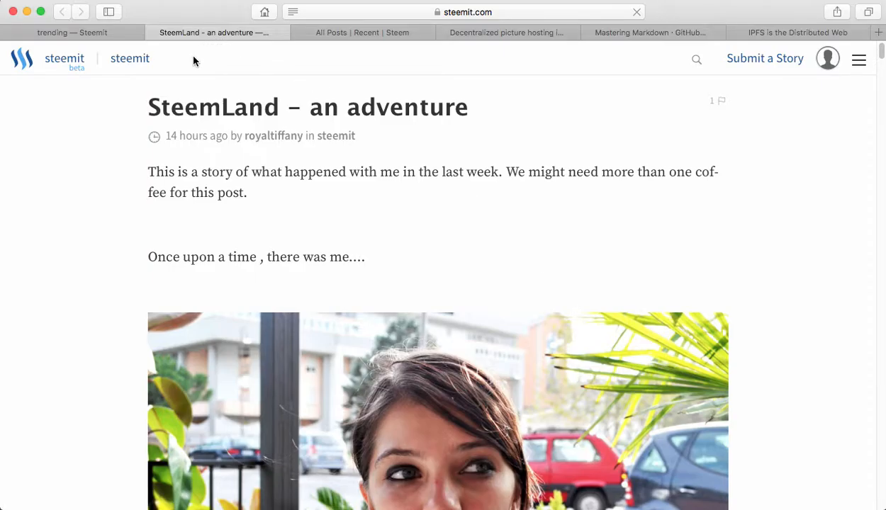
pyautogui.moveTo(285, 340)
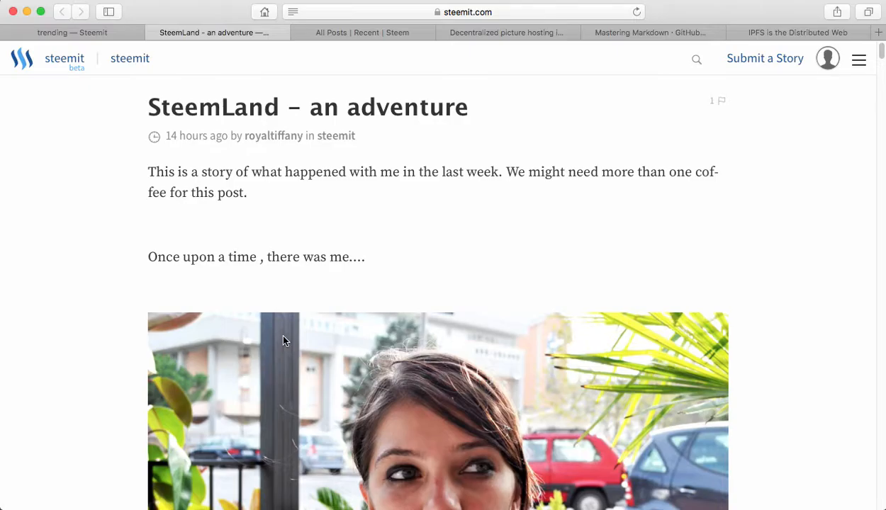
pyautogui.moveTo(288, 345)
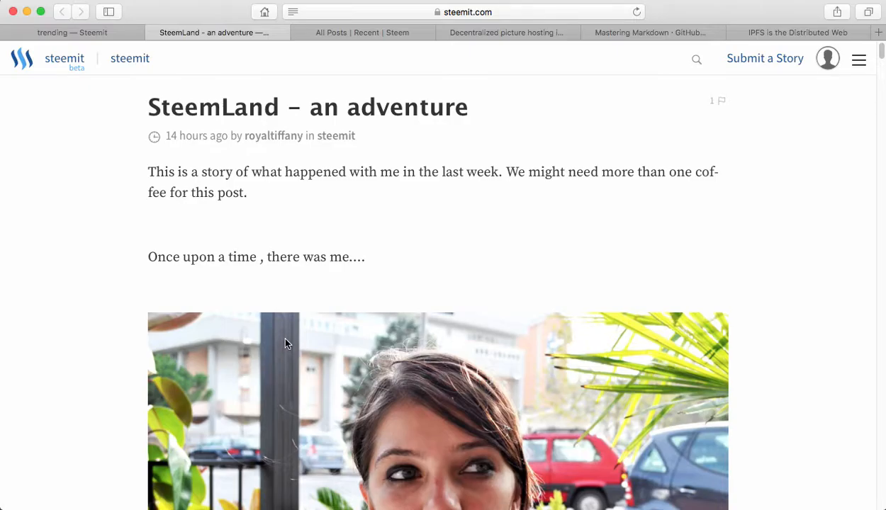
pyautogui.scroll(-3)
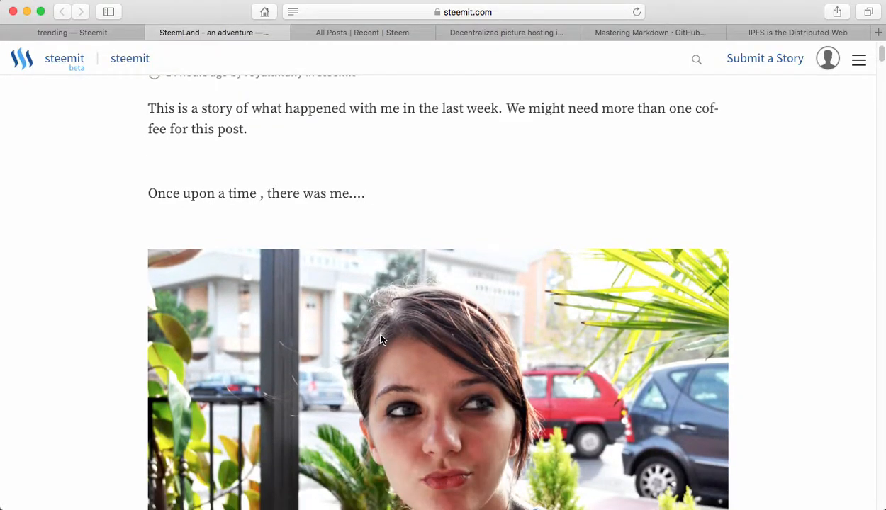
# Inspect the post photo's imgur address via its context menu, then return to the SteemLand story's start.
pyautogui.rightClick(383, 339)
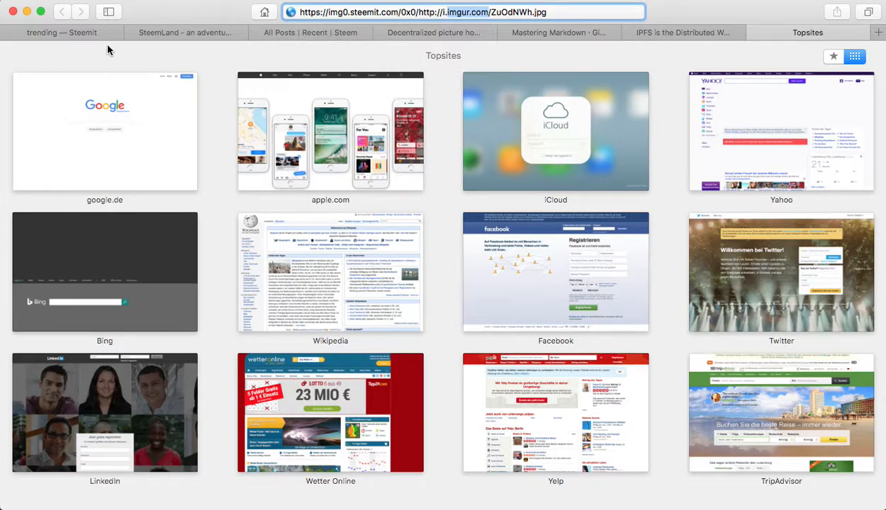
pyautogui.click(186, 32)
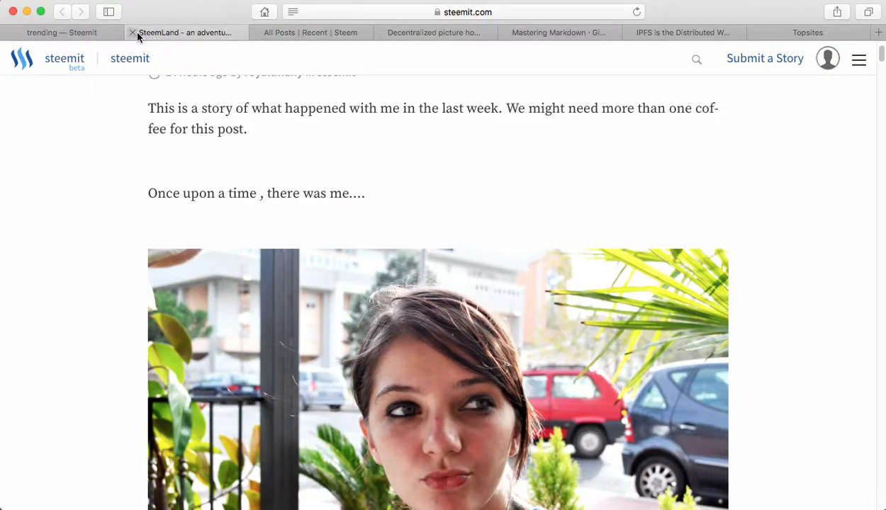
pyautogui.scroll(-3)
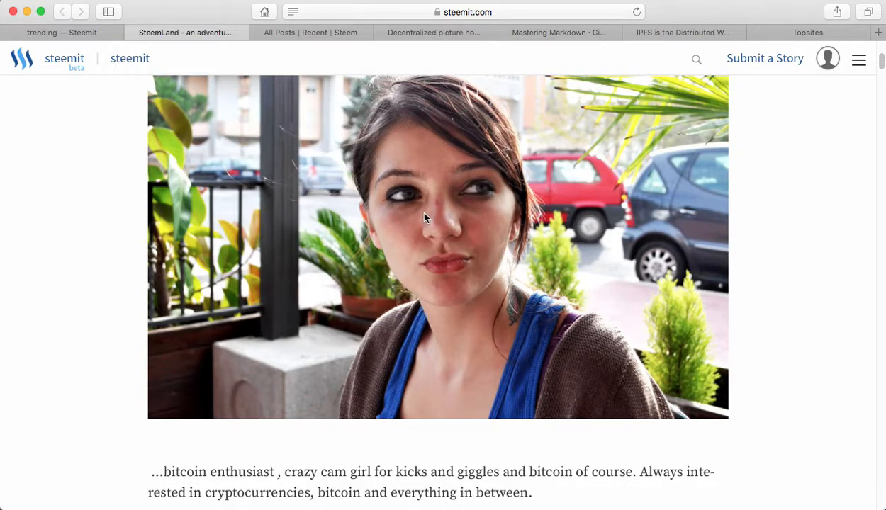
pyautogui.scroll(-3)
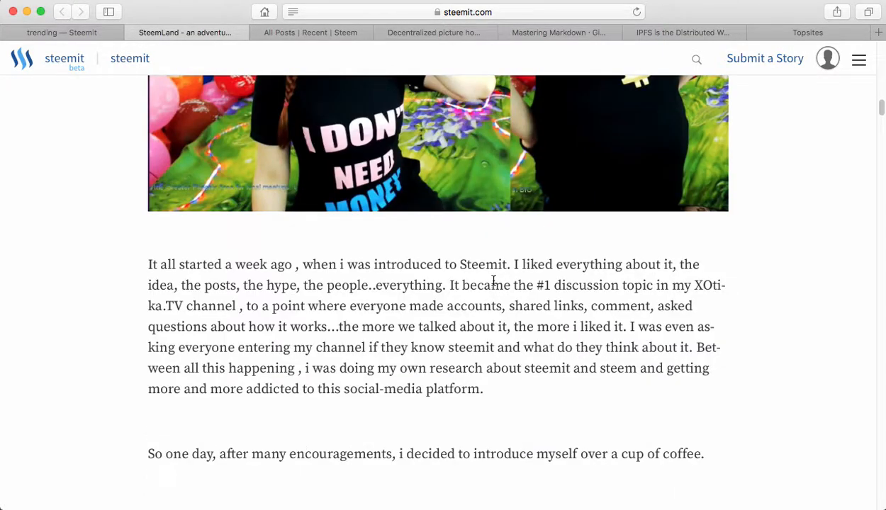
pyautogui.scroll(3)
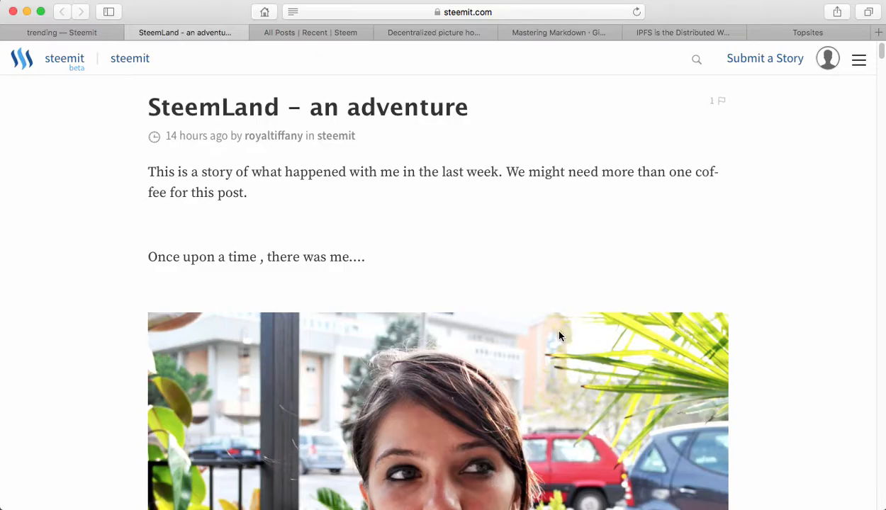
pyautogui.moveTo(383, 50)
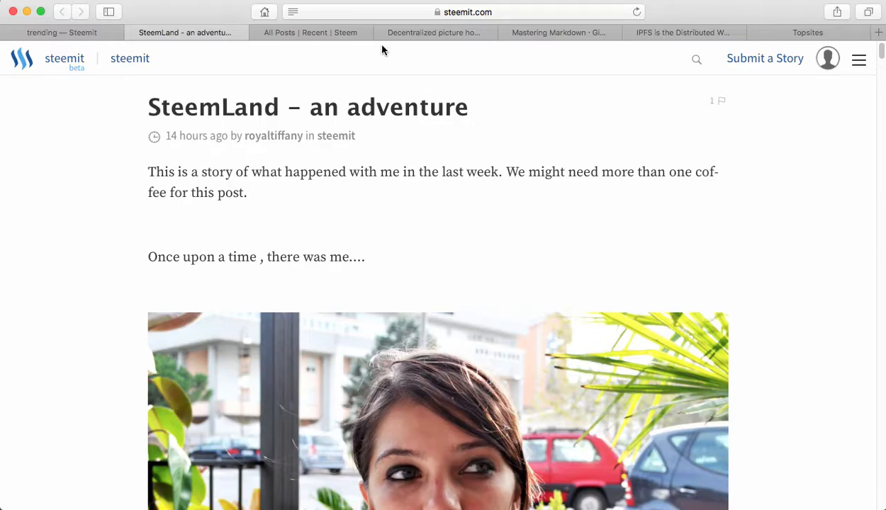
# Review the ipfs.pics, Markdown guide and image-address tabs, then return to the SteemLand post.
pyautogui.click(435, 32)
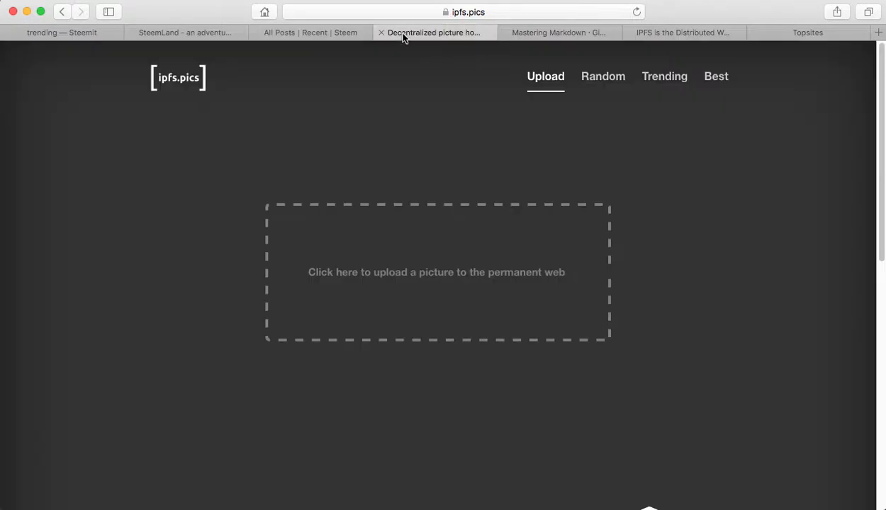
pyautogui.click(559, 33)
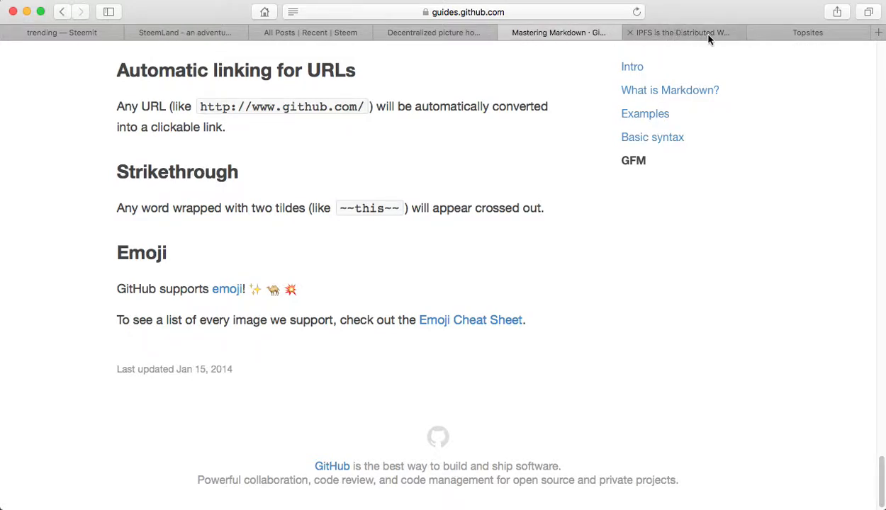
pyautogui.click(805, 32)
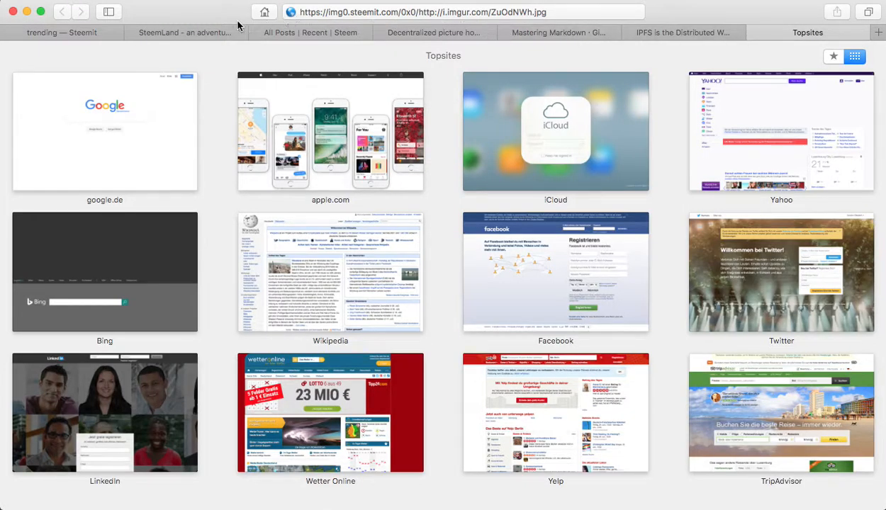
pyautogui.click(187, 32)
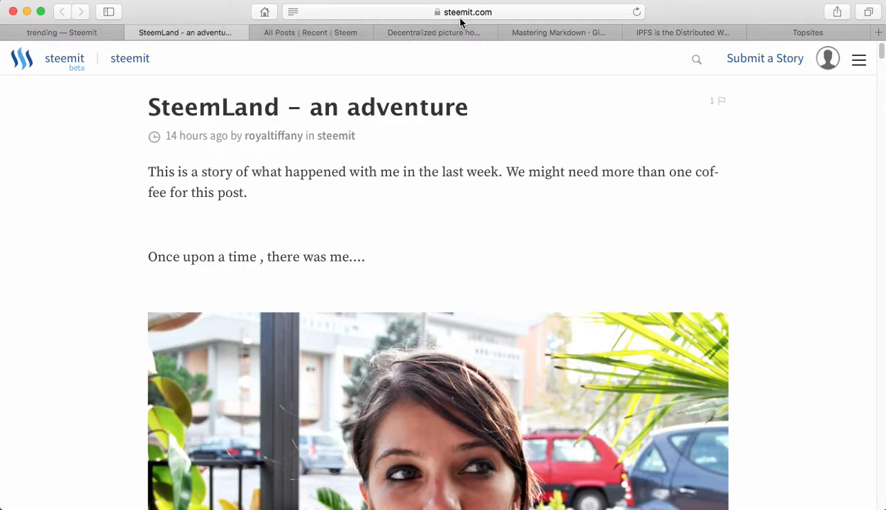
pyautogui.scroll(-3)
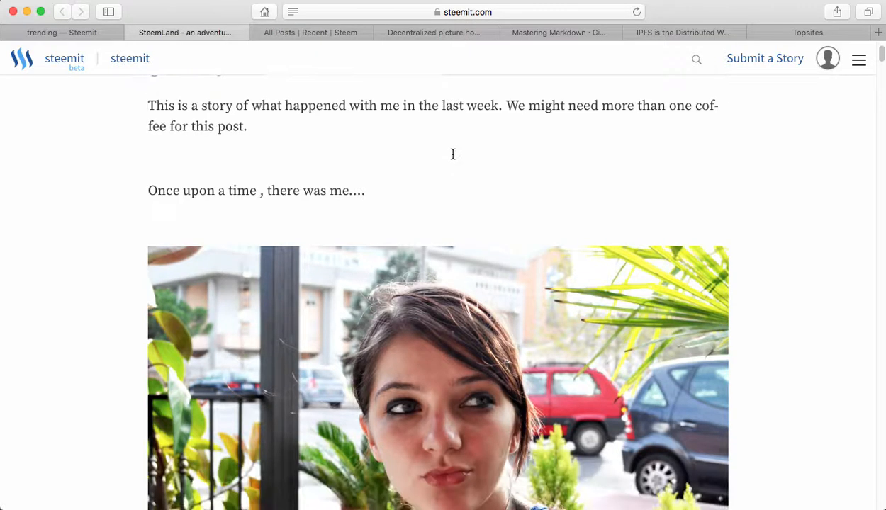
pyautogui.scroll(-3)
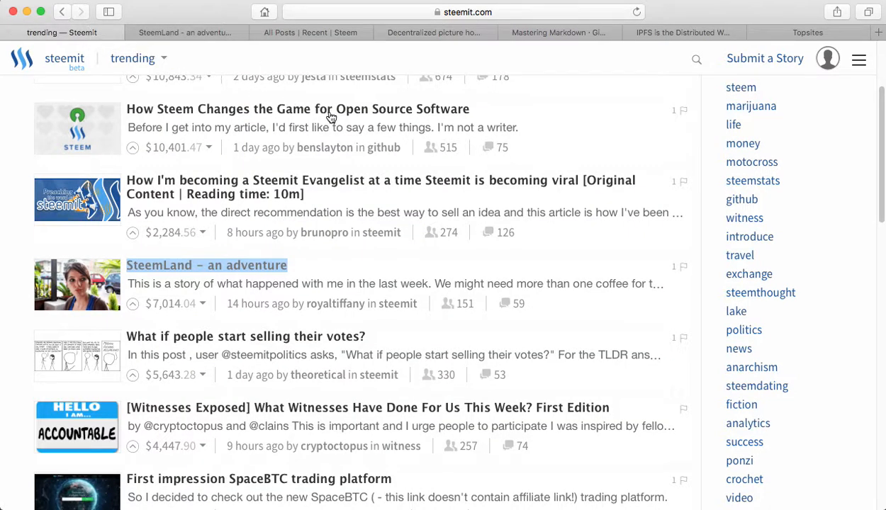
# Start a new story via 'Submit a Story', opening the empty submit-post form.
pyautogui.scroll(-3)
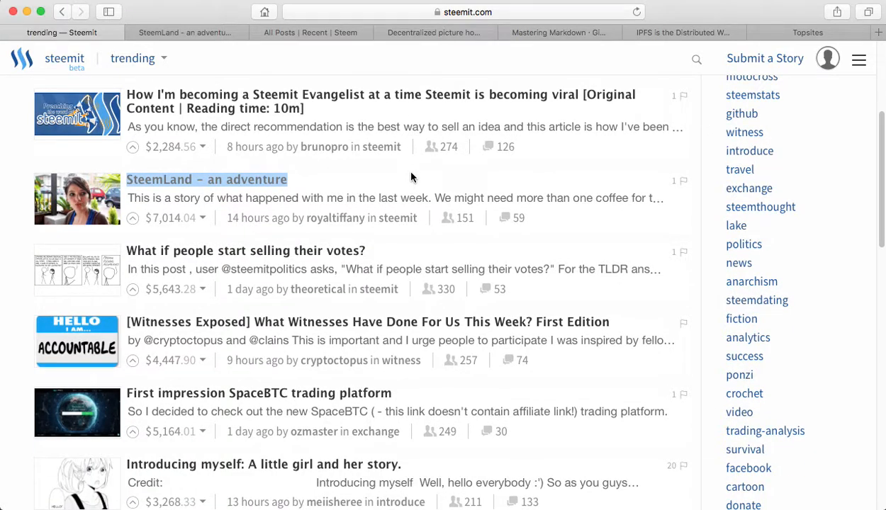
pyautogui.moveTo(528, 101)
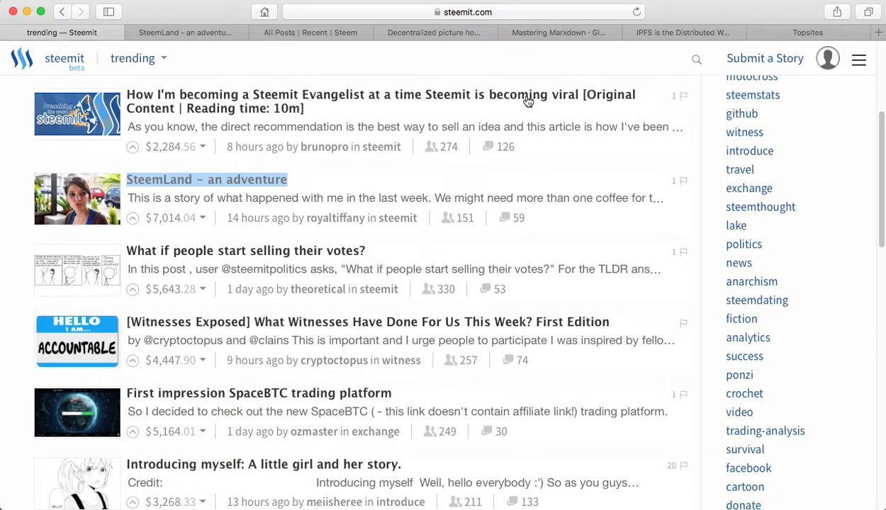
pyautogui.click(765, 57)
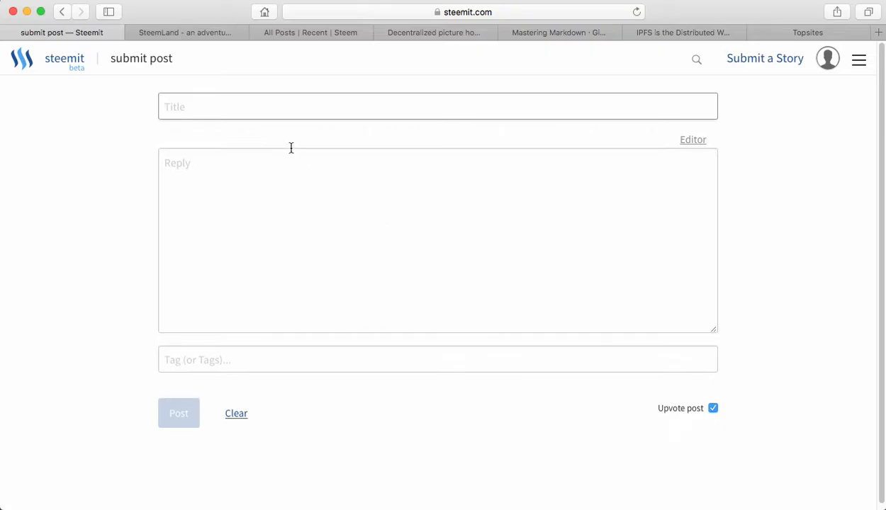
pyautogui.moveTo(621, 210)
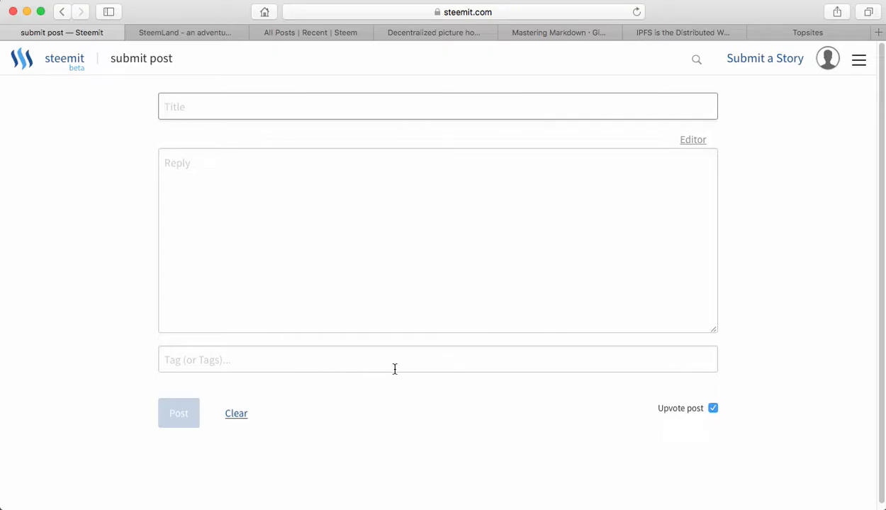
pyautogui.moveTo(652, 44)
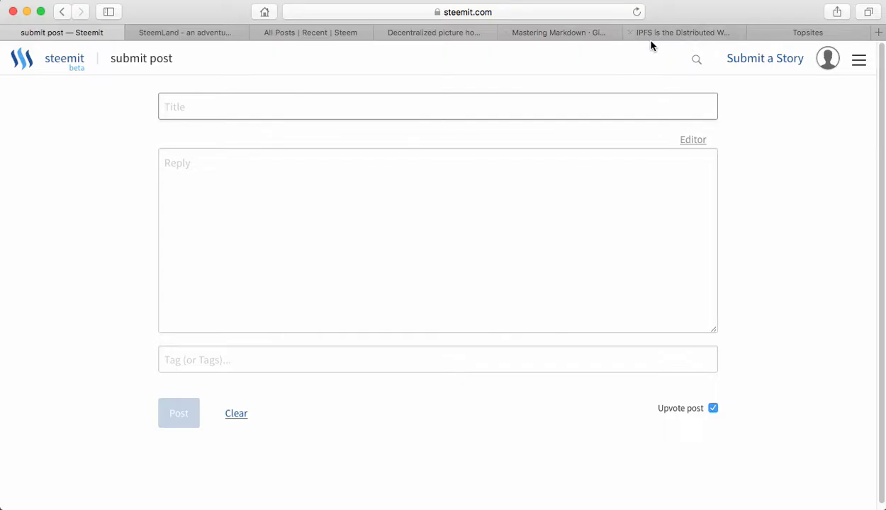
pyautogui.moveTo(663, 34)
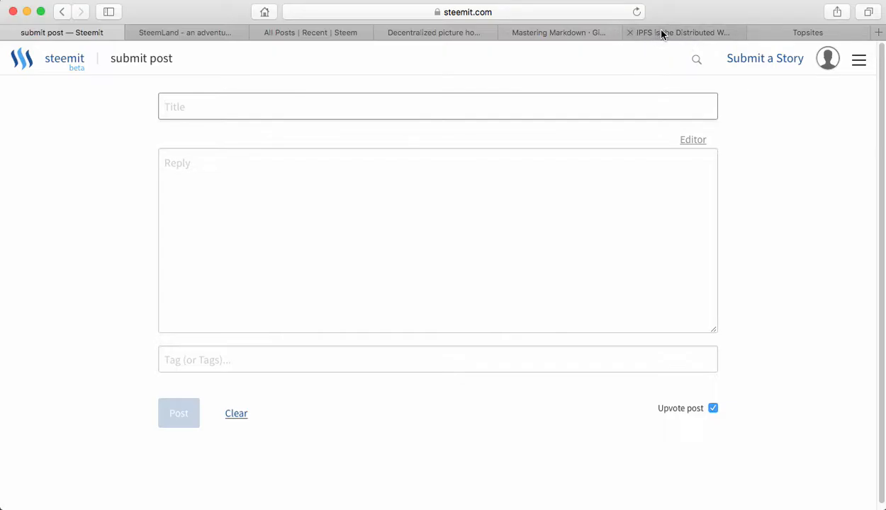
# Read over the ipfs.io introduction page, then settle on the ipfs.pics picture upload page.
pyautogui.click(680, 32)
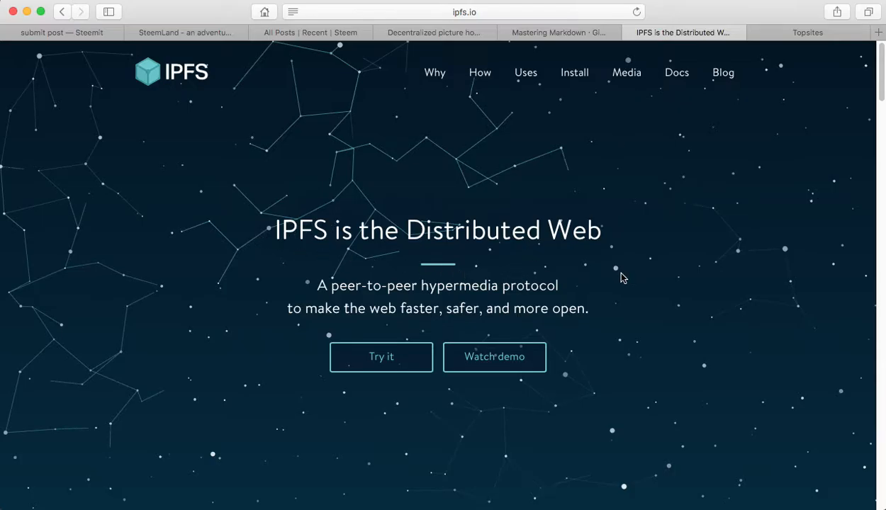
pyautogui.moveTo(610, 278)
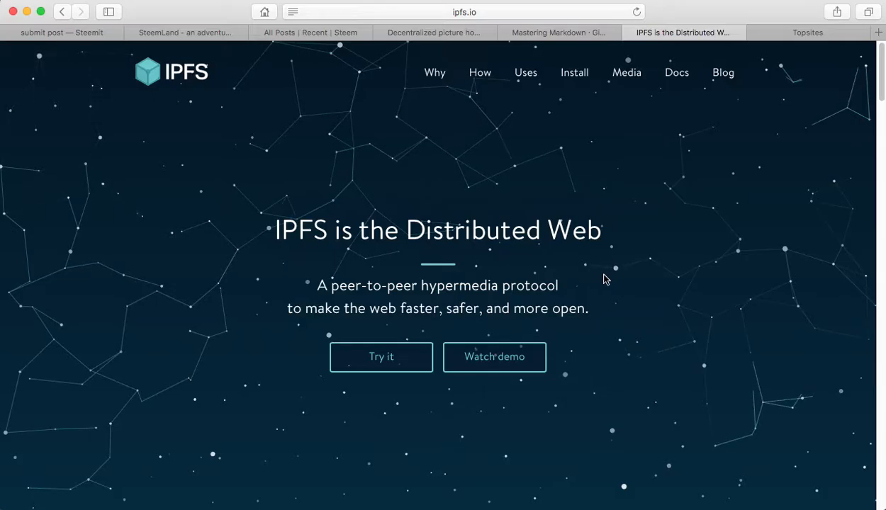
pyautogui.moveTo(567, 134)
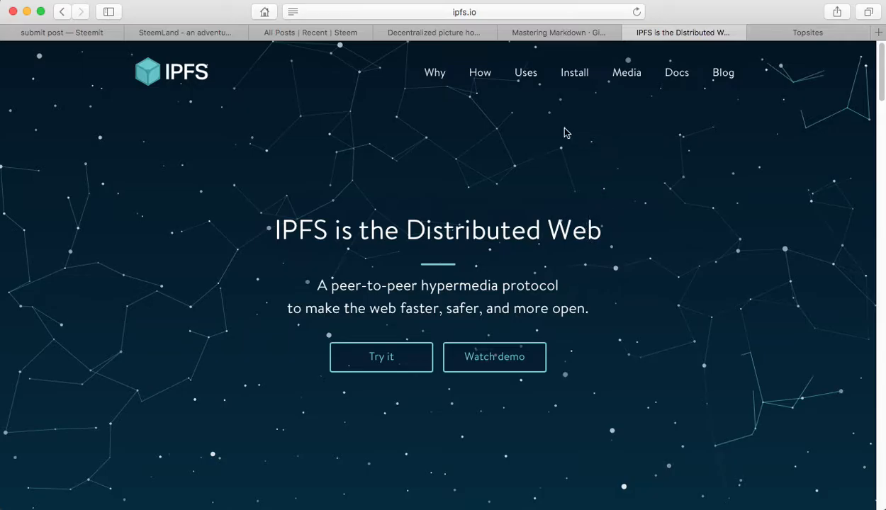
pyautogui.moveTo(680, 42)
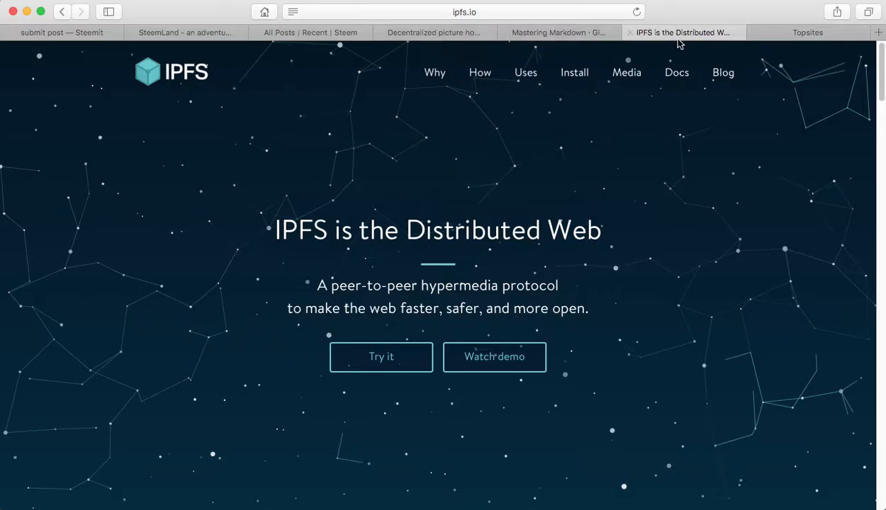
pyautogui.moveTo(523, 384)
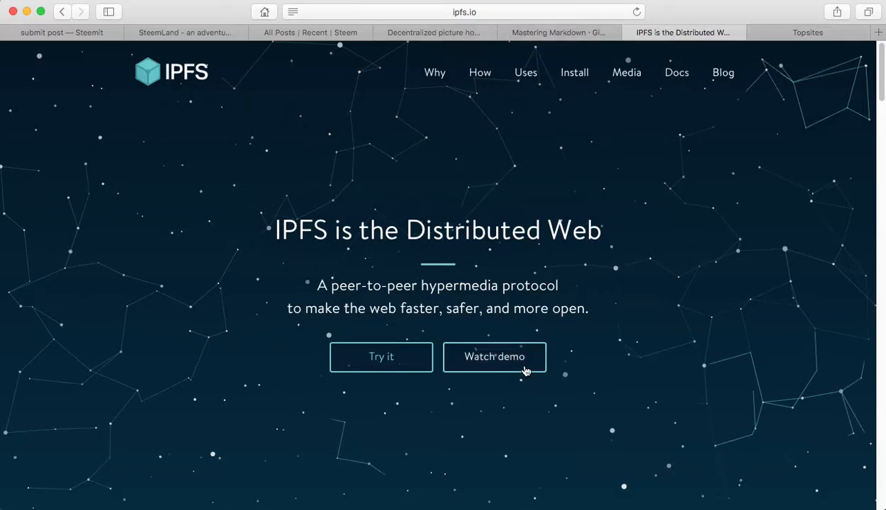
pyautogui.scroll(-3)
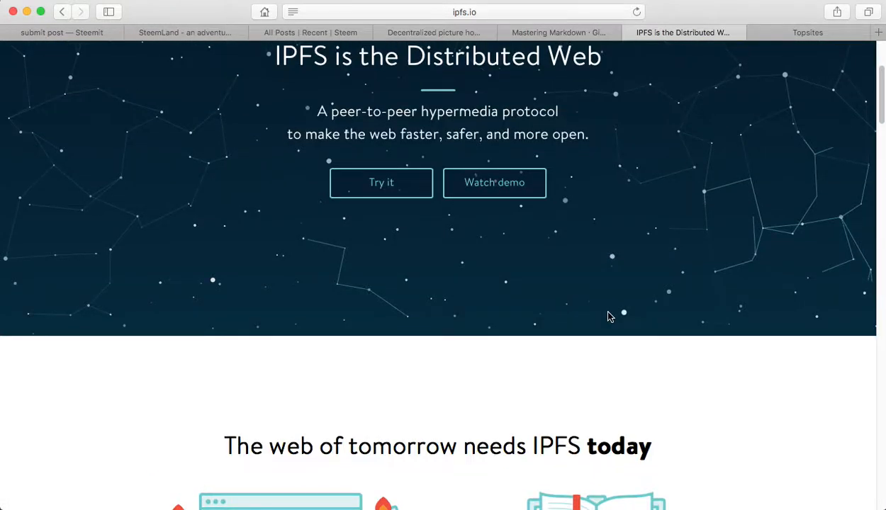
pyautogui.scroll(-3)
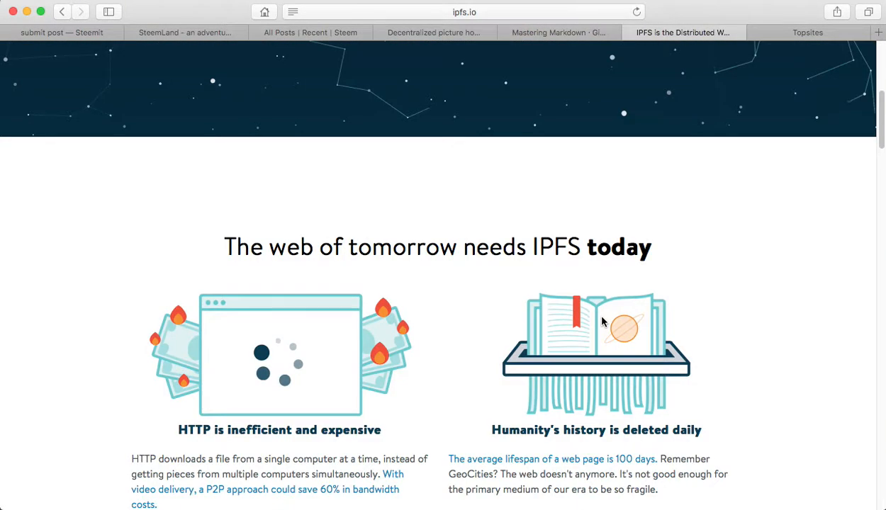
pyautogui.moveTo(414, 56)
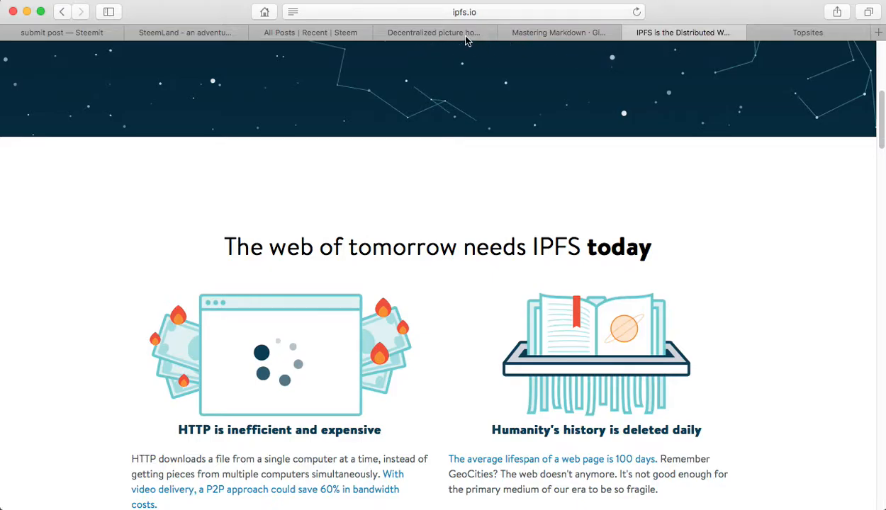
pyautogui.click(436, 33)
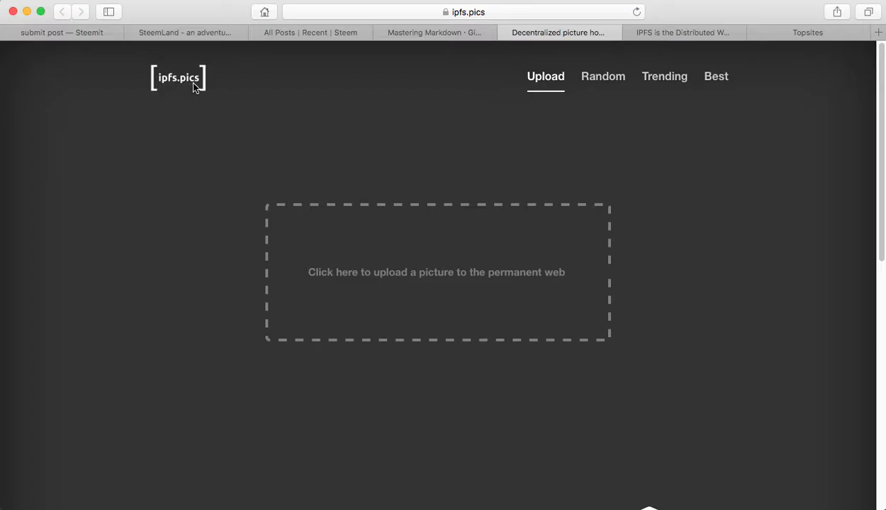
pyautogui.moveTo(464, 239)
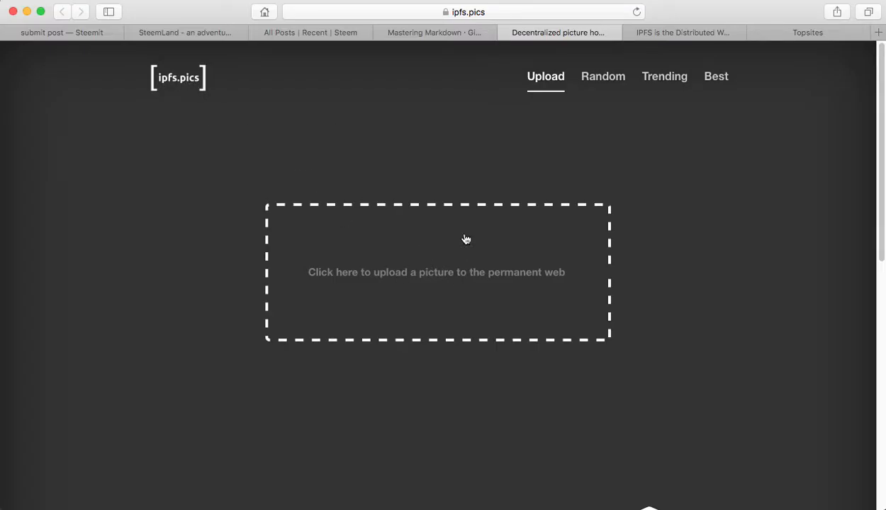
pyautogui.click(684, 31)
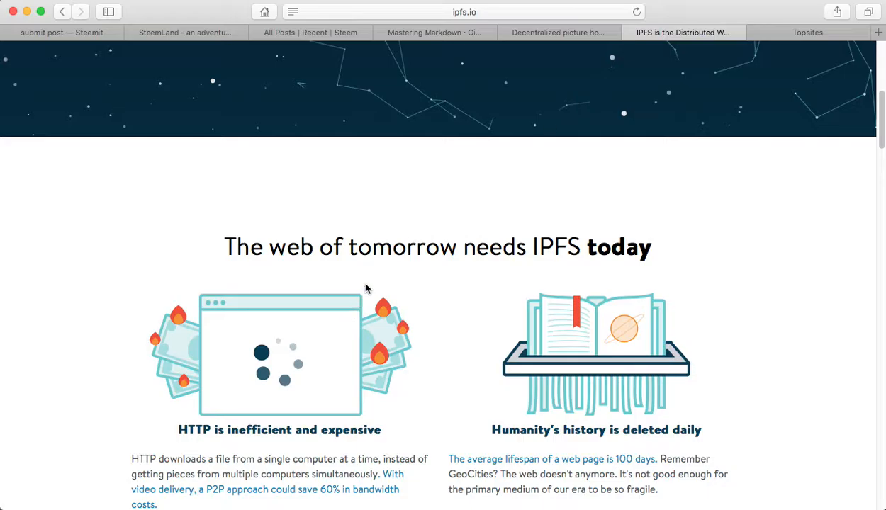
pyautogui.scroll(3)
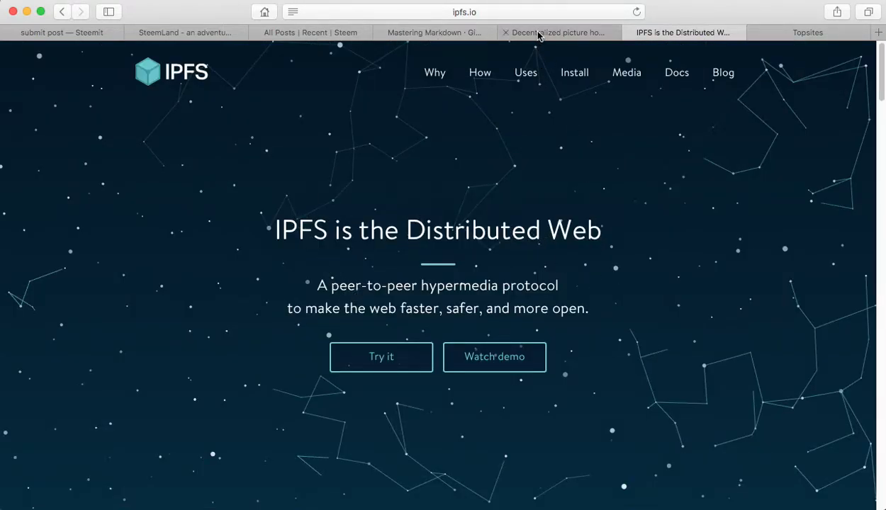
pyautogui.click(558, 33)
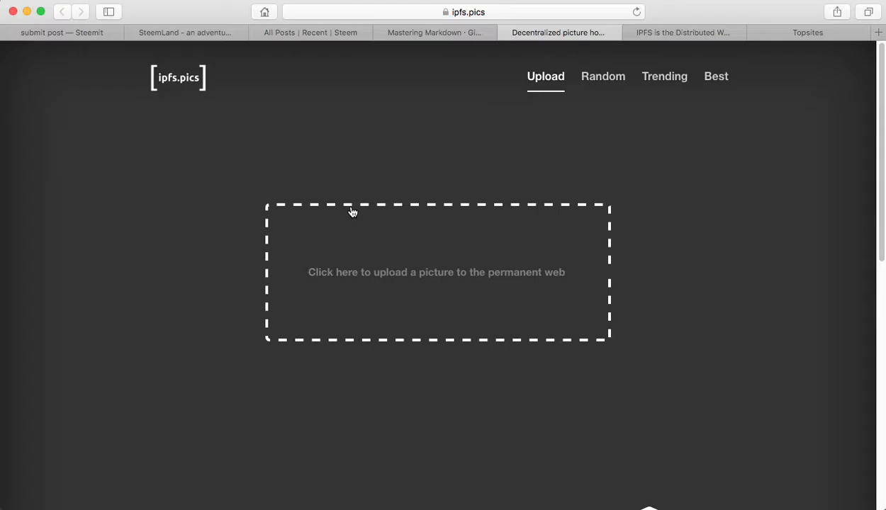
pyautogui.moveTo(420, 326)
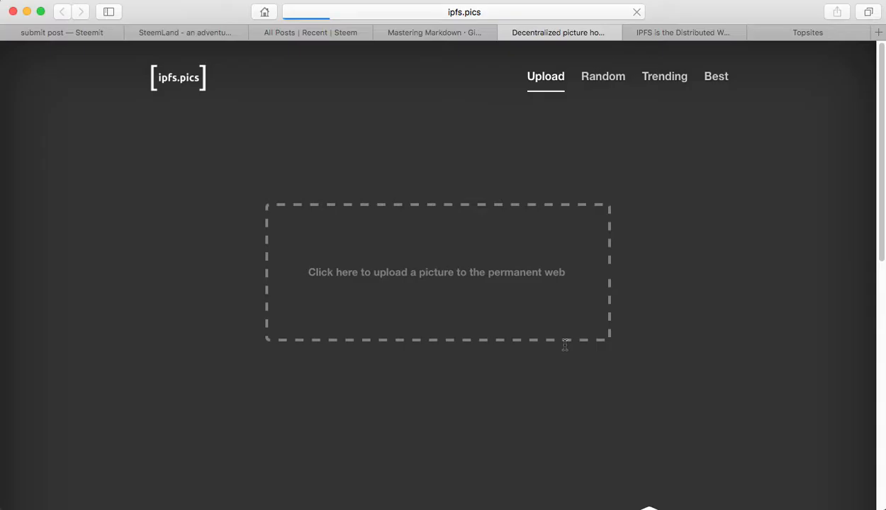
# Upload a picture through the 'Click here to upload a picture' box on ipfs.pics.
pyautogui.click(437, 273)
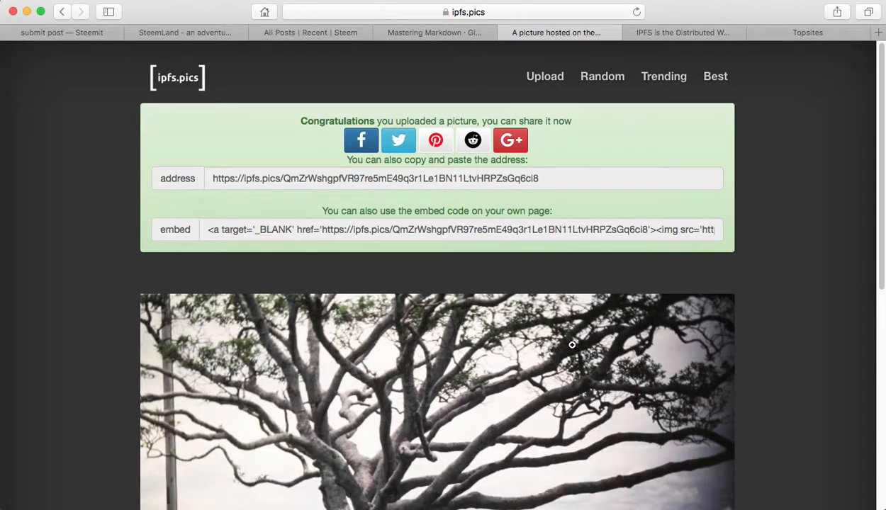
# Look over the uploaded beach-tree photo page with its shareable address and embed code.
pyautogui.scroll(-3)
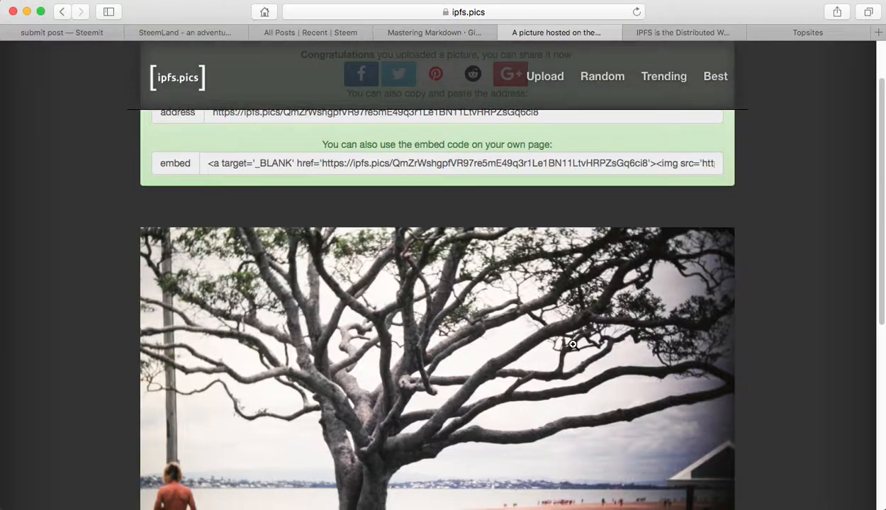
pyautogui.scroll(3)
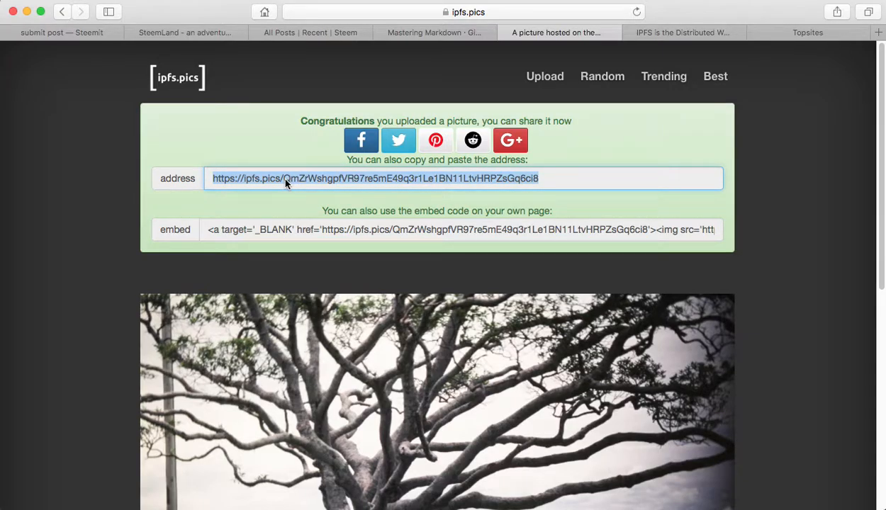
pyautogui.moveTo(558, 180)
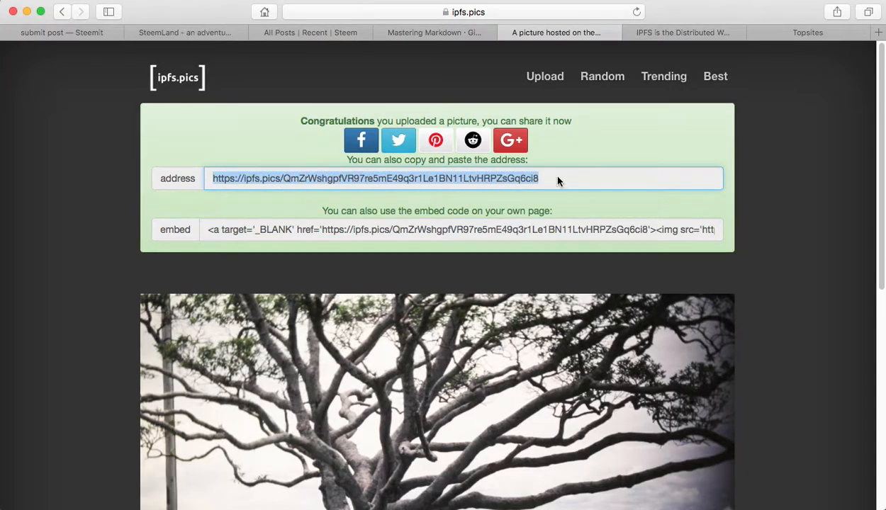
pyautogui.scroll(-3)
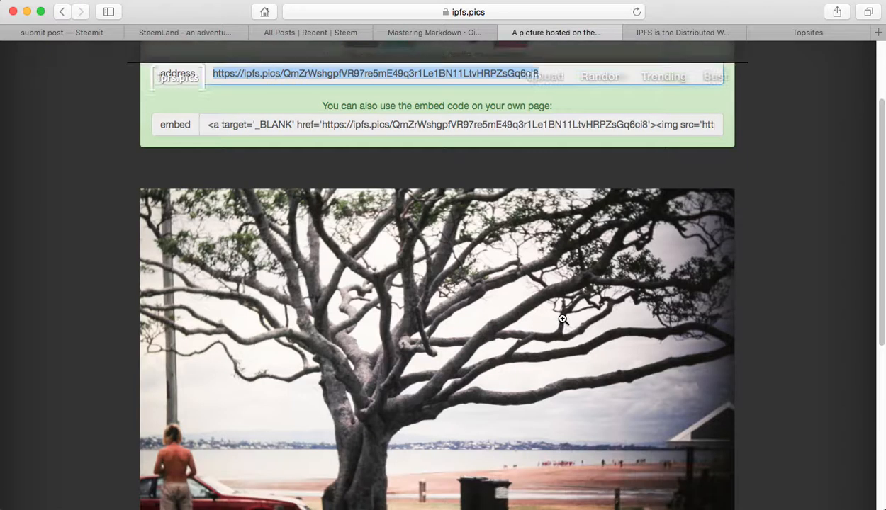
pyautogui.scroll(-3)
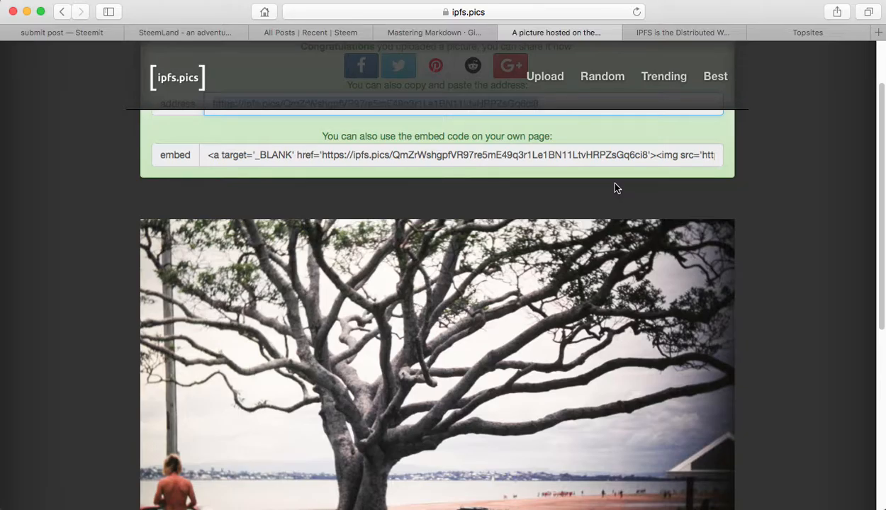
pyautogui.scroll(-3)
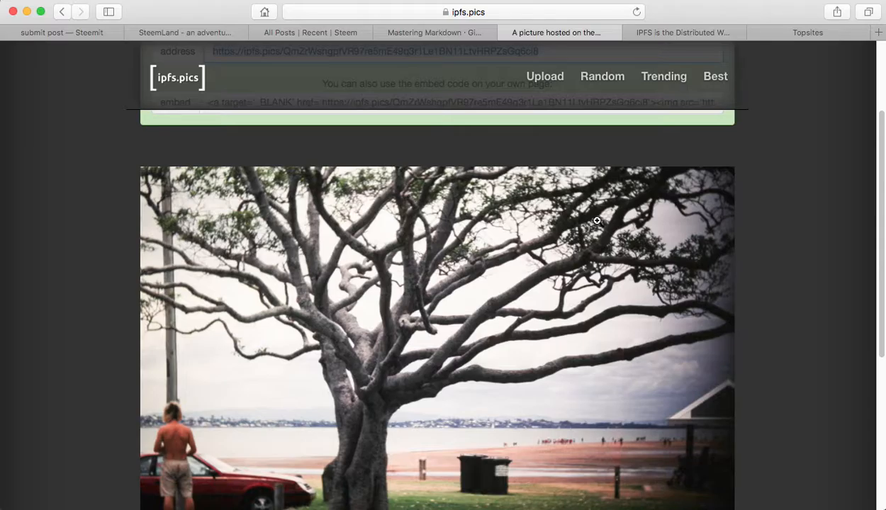
pyautogui.moveTo(689, 297)
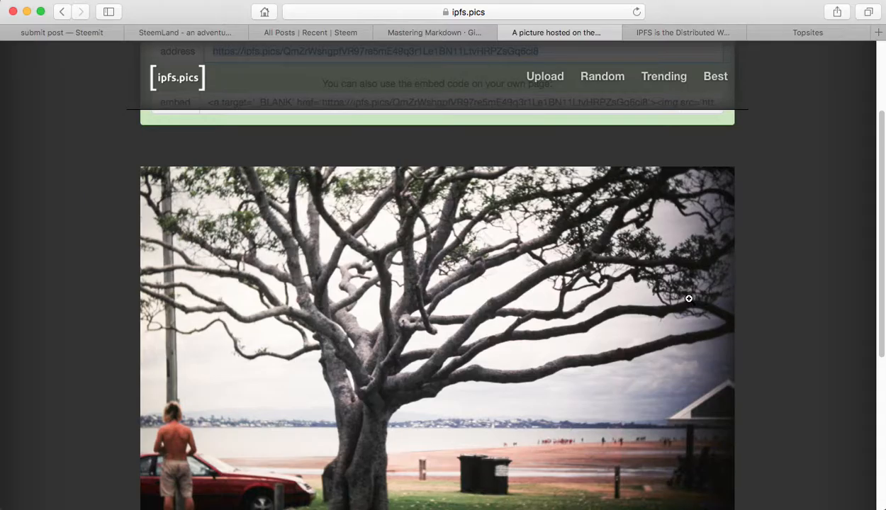
pyautogui.scroll(-3)
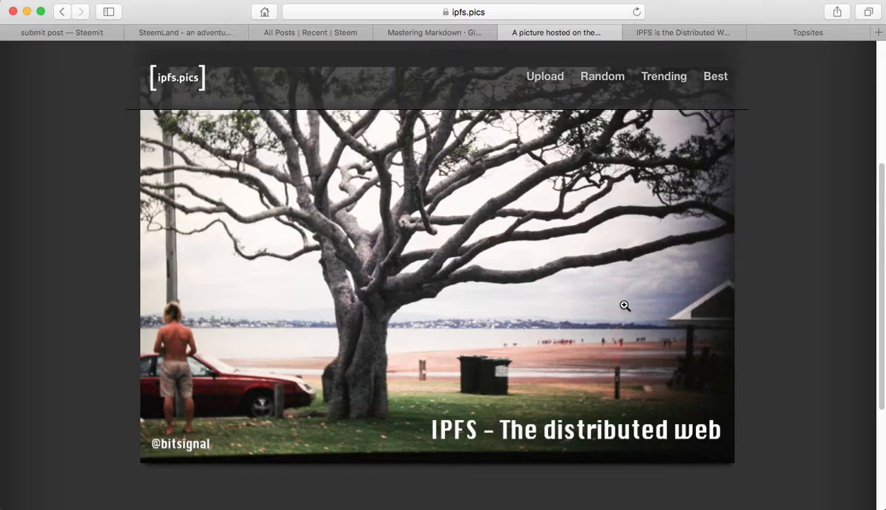
pyautogui.moveTo(619, 303)
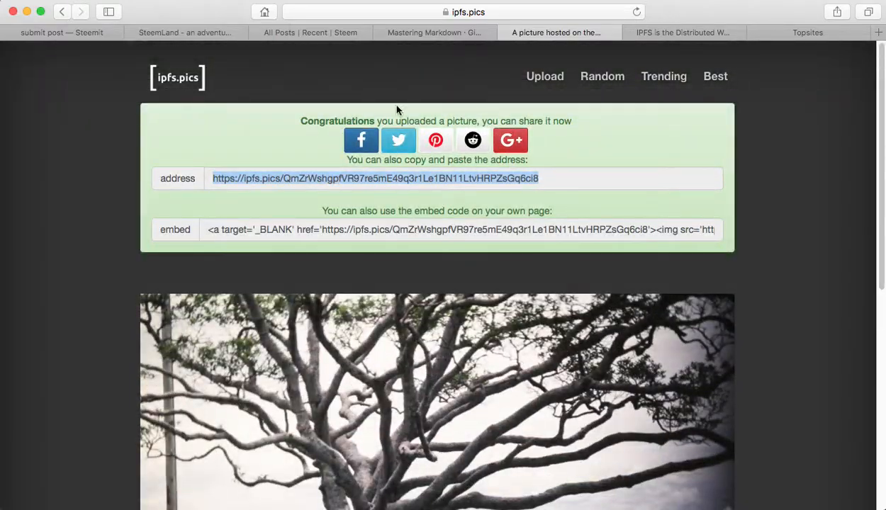
pyautogui.moveTo(51, 44)
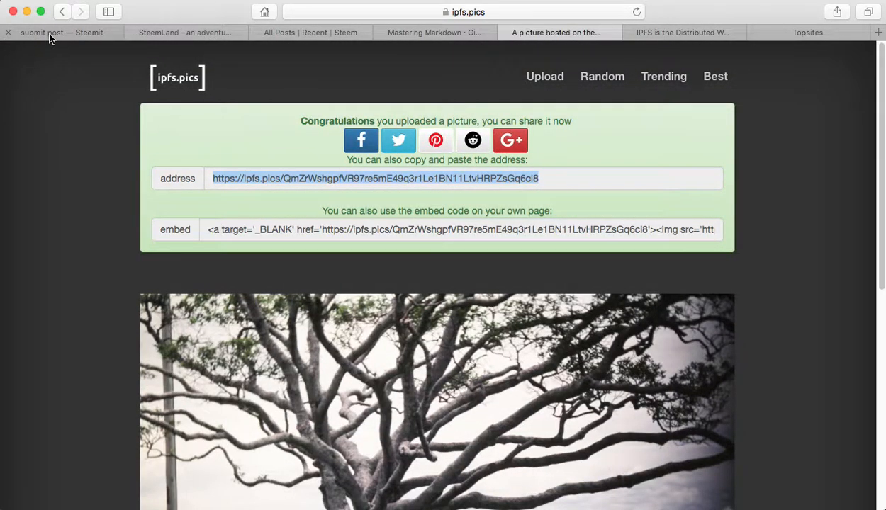
# Enter 'my great title' in the Title field of the Steemit submit-post form.
pyautogui.click(60, 31)
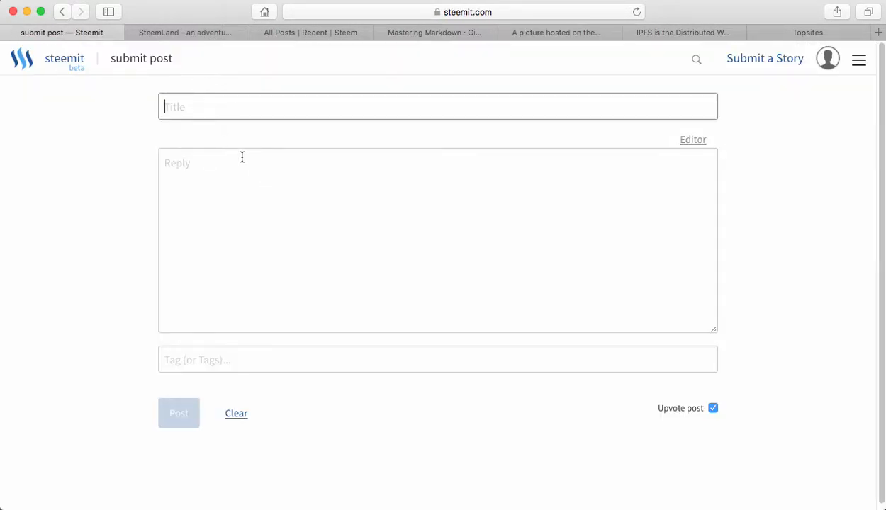
pyautogui.write('my g')
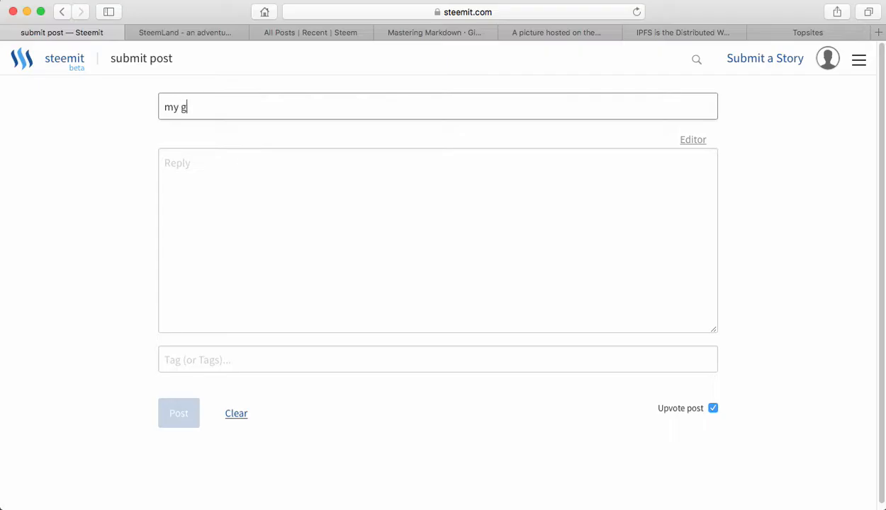
pyautogui.write('reat')
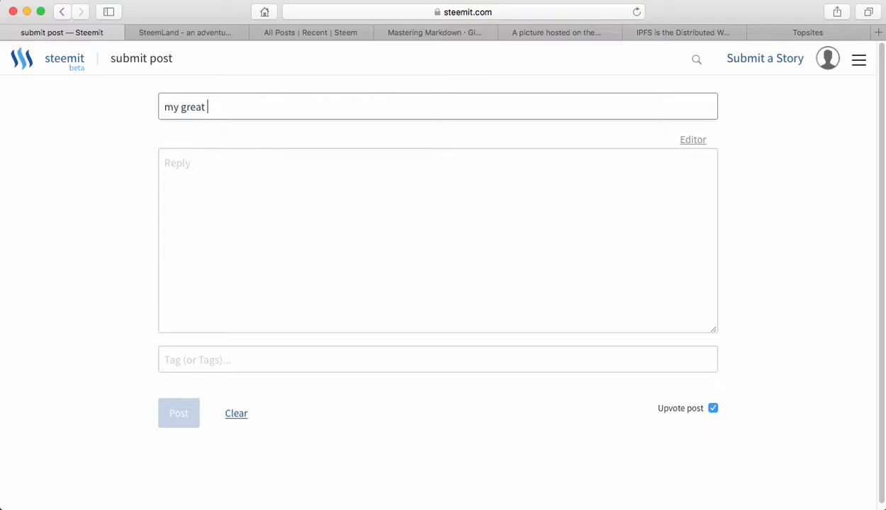
pyautogui.write('title')
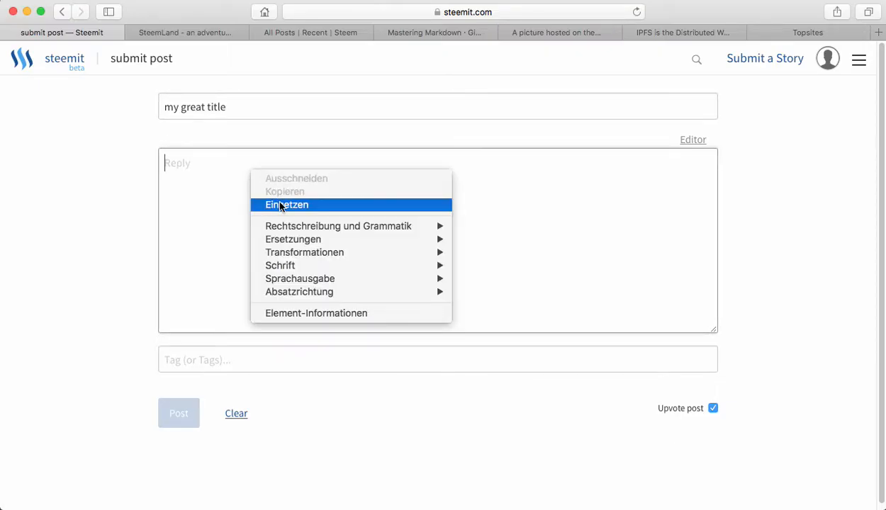
# Paste the ipfs.pics image address into the post body and check the tree photo in the Preview.
pyautogui.click(287, 204)
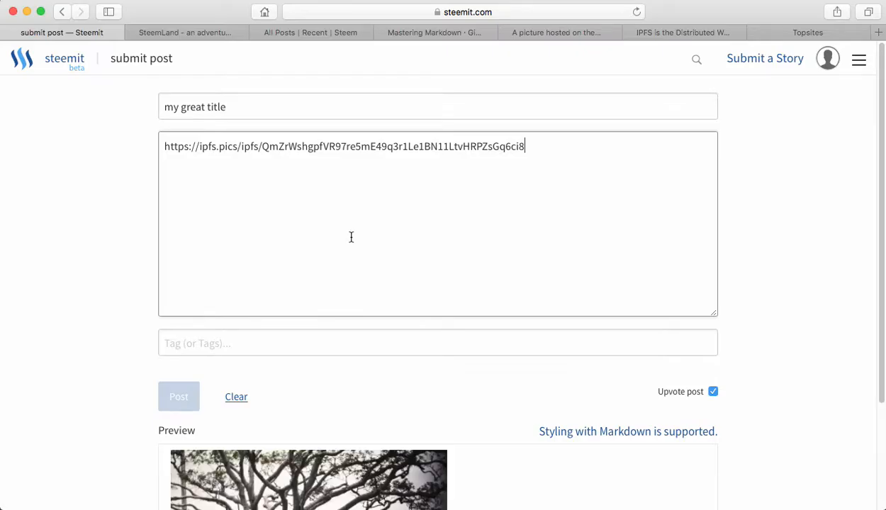
pyautogui.scroll(-3)
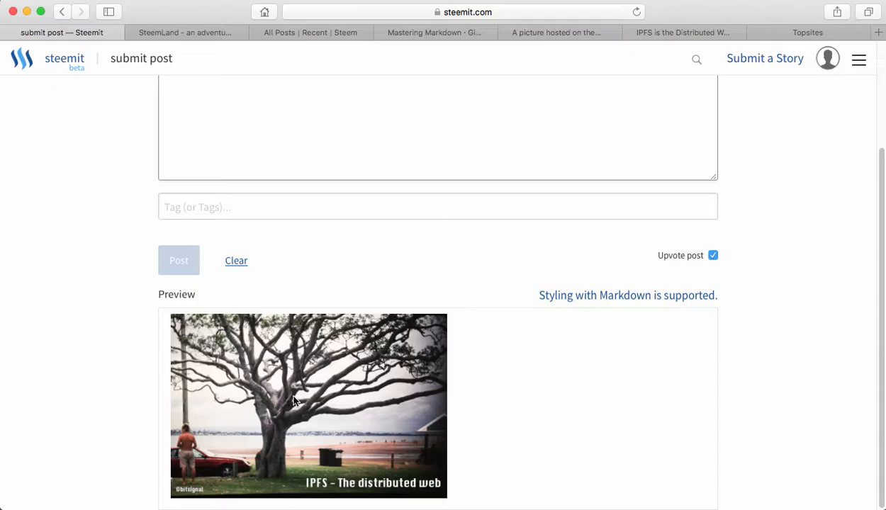
pyautogui.moveTo(196, 323)
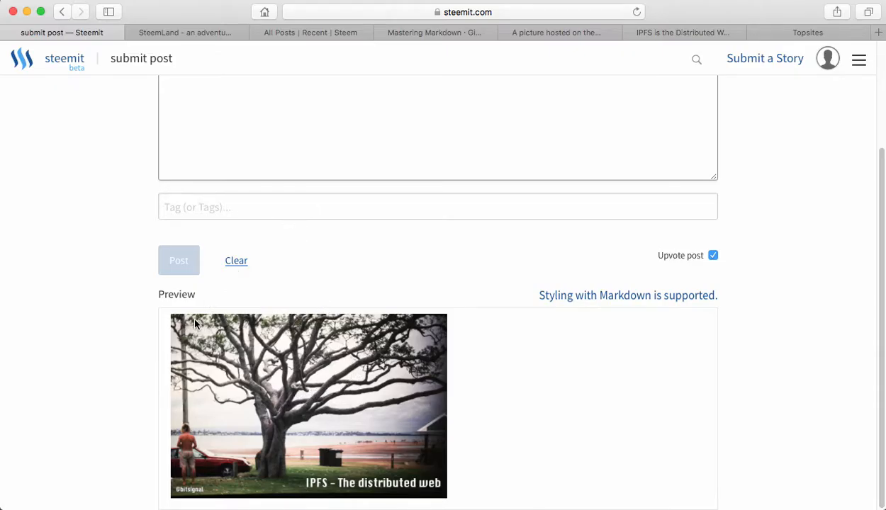
pyautogui.moveTo(606, 445)
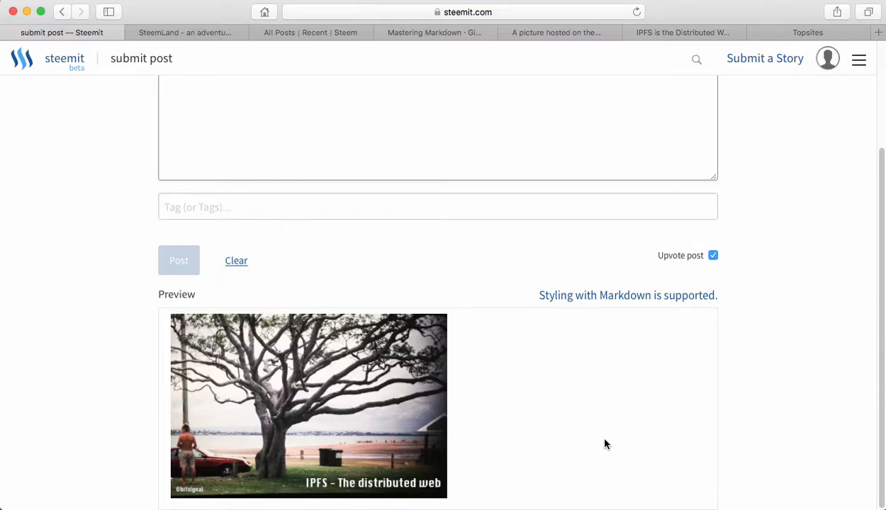
pyautogui.moveTo(428, 439)
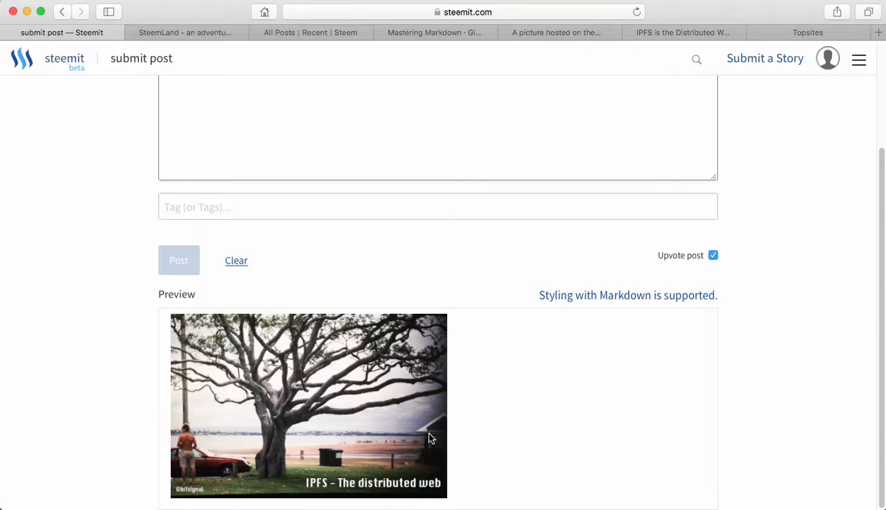
pyautogui.moveTo(590, 453)
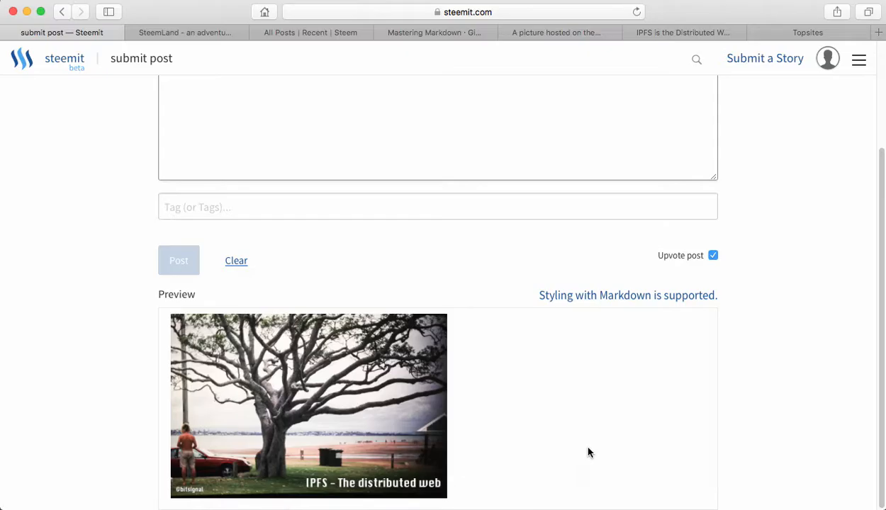
pyautogui.moveTo(773, 380)
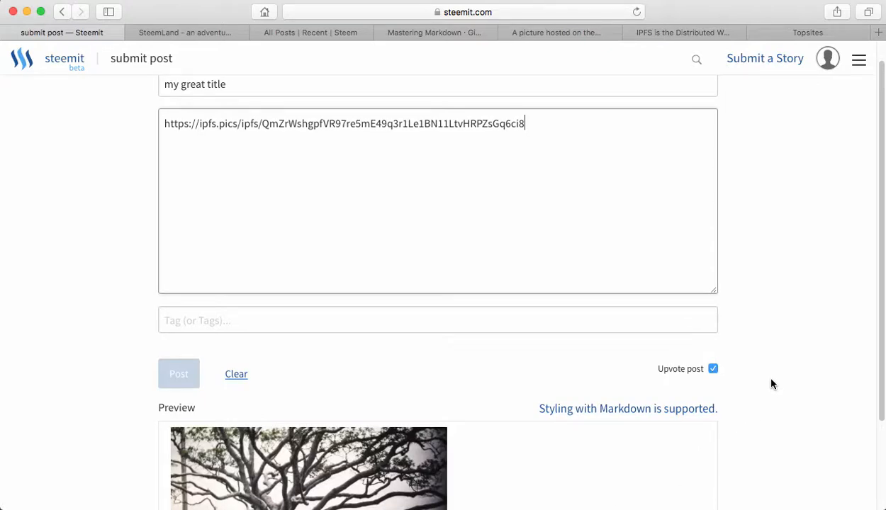
pyautogui.moveTo(805, 398)
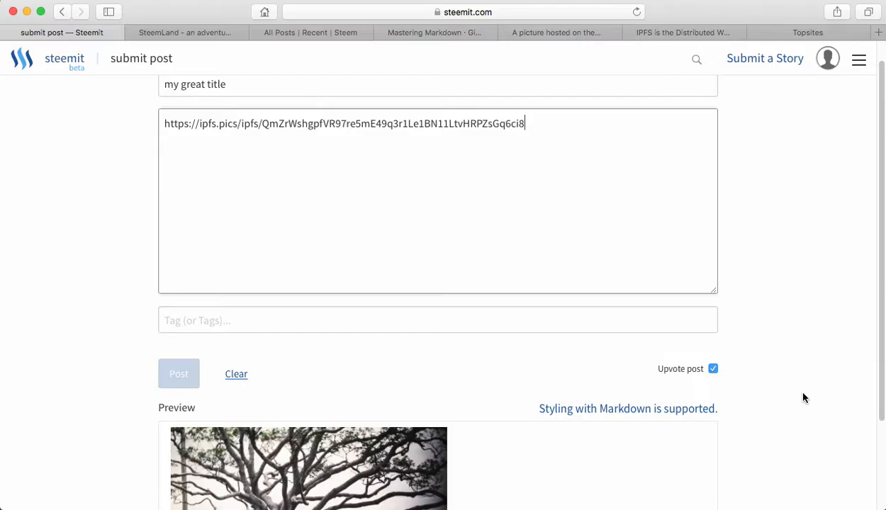